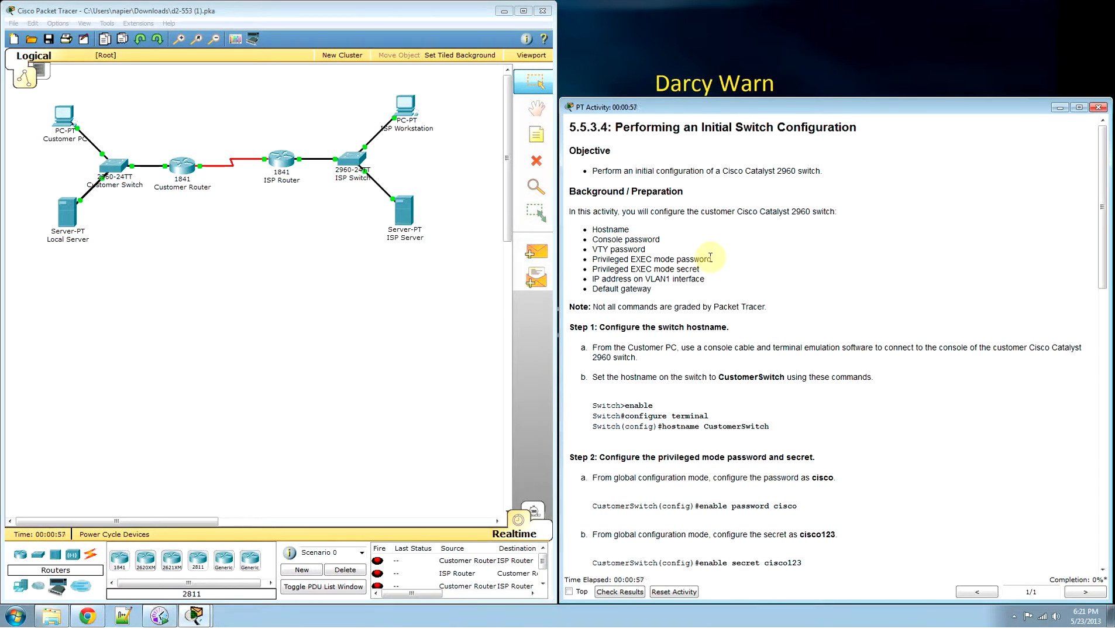
{"action": "mouse_move", "coordinate": [703, 294]}
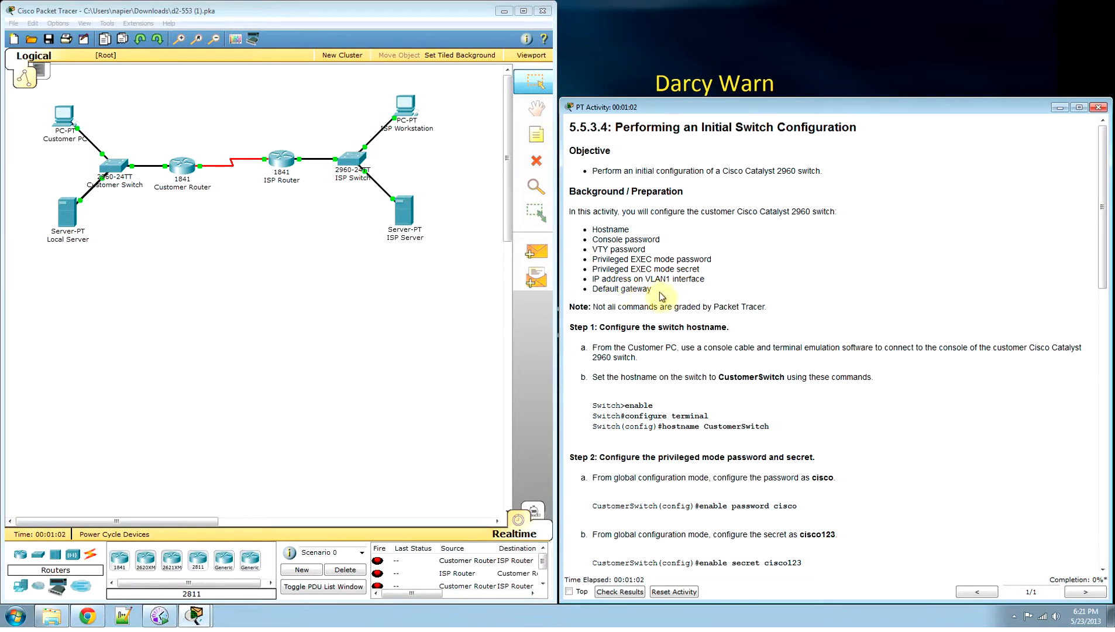
{"action": "mouse_move", "coordinate": [178, 318]}
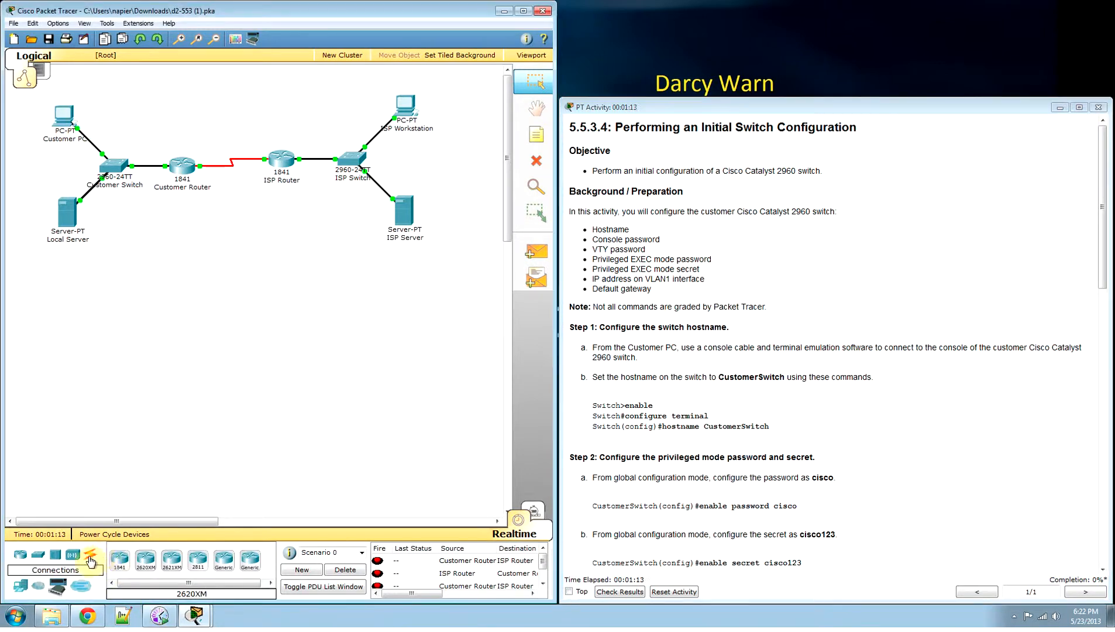
Connect Customer PC to Customer Switch by console cable and start a Terminal session with default port settings.
{"action": "left_click", "coordinate": [72, 554]}
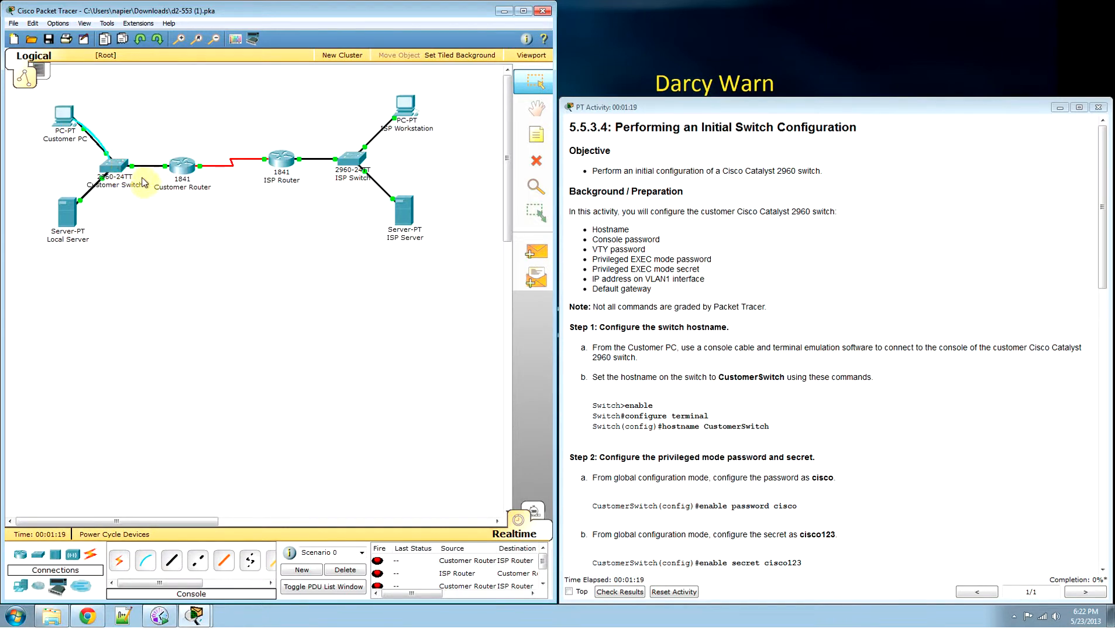
{"action": "mouse_move", "coordinate": [112, 165]}
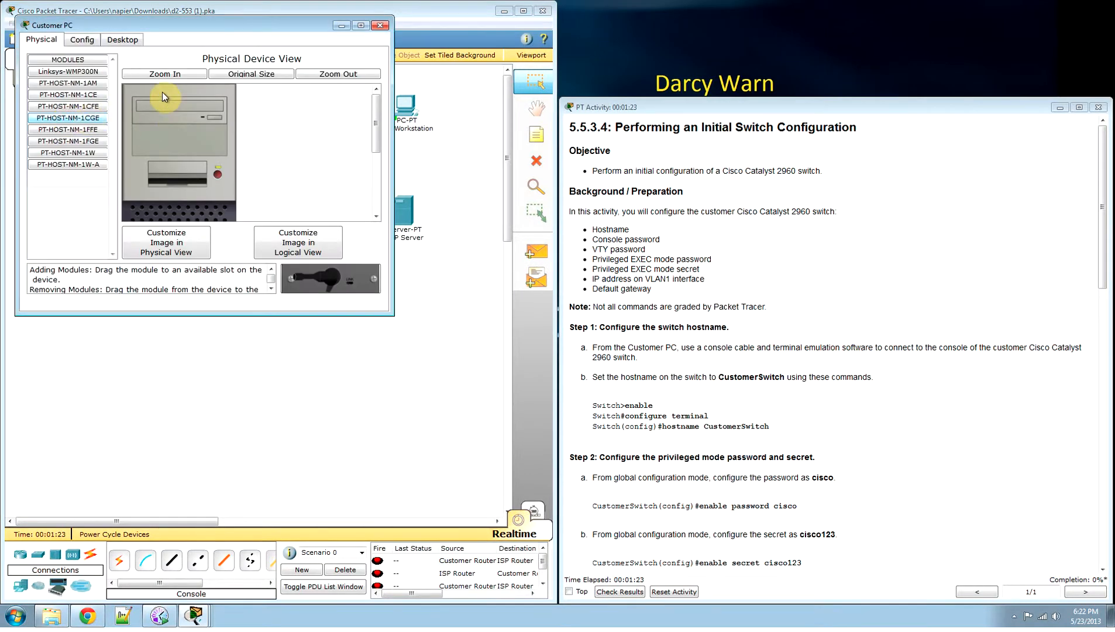
{"action": "left_click", "coordinate": [122, 40]}
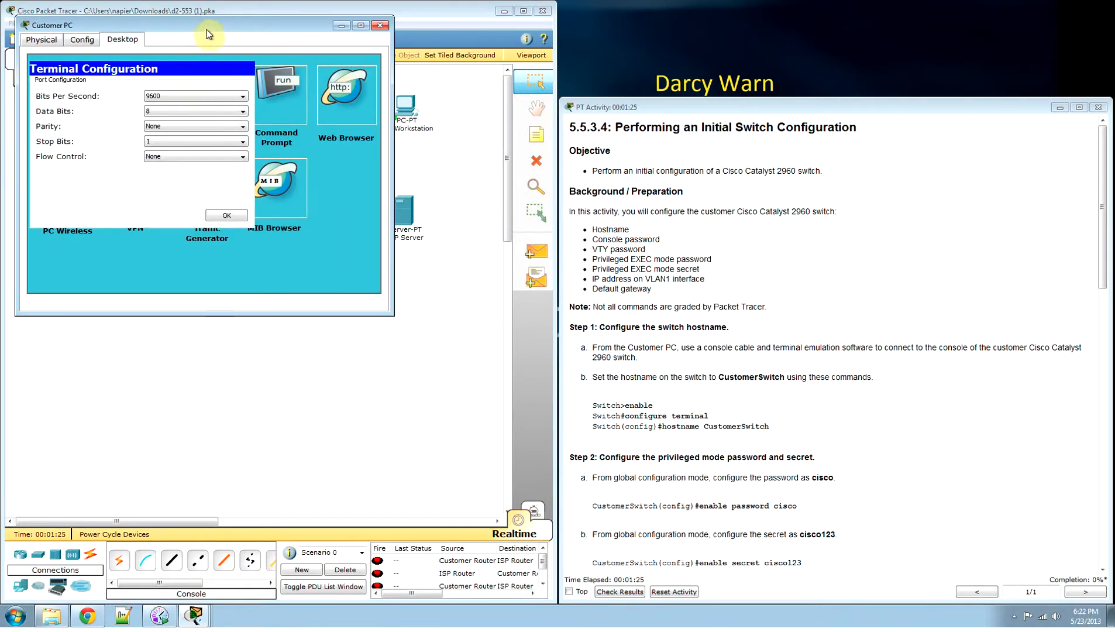
{"action": "left_click", "coordinate": [226, 215]}
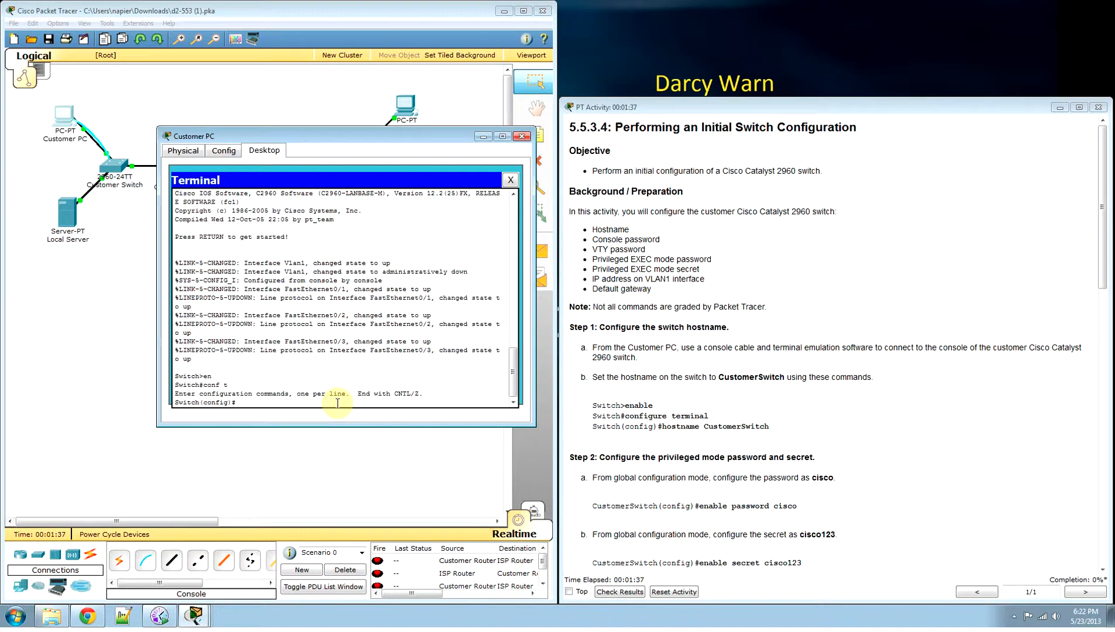
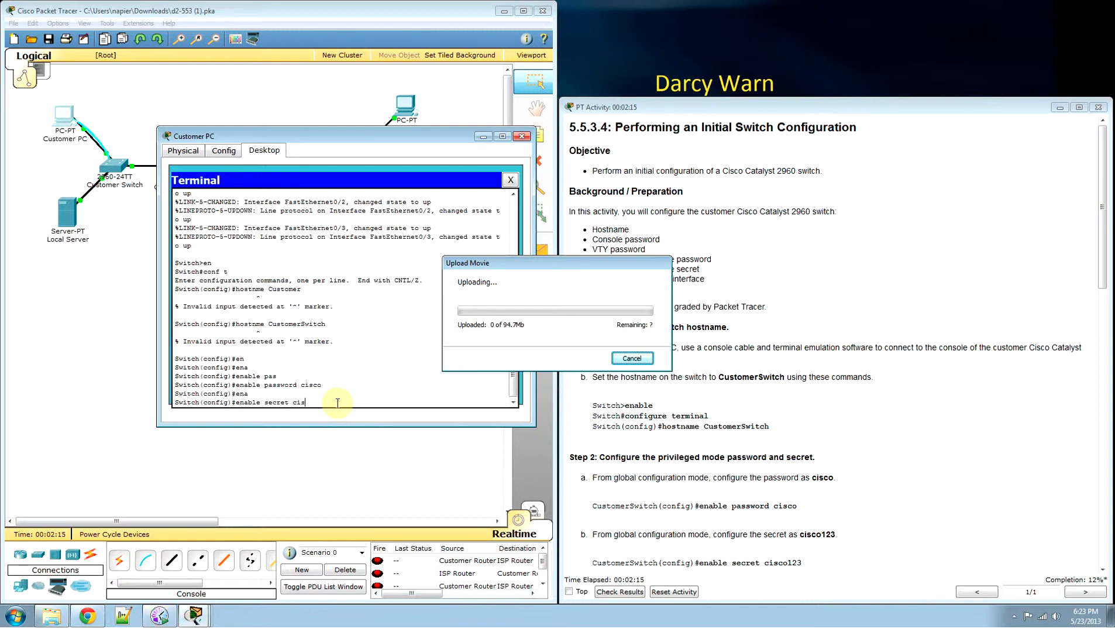
Attempt hostname Customer and hostname CustomerSwitch, both rejected as invalid input.
{"action": "left_click", "coordinate": [521, 136]}
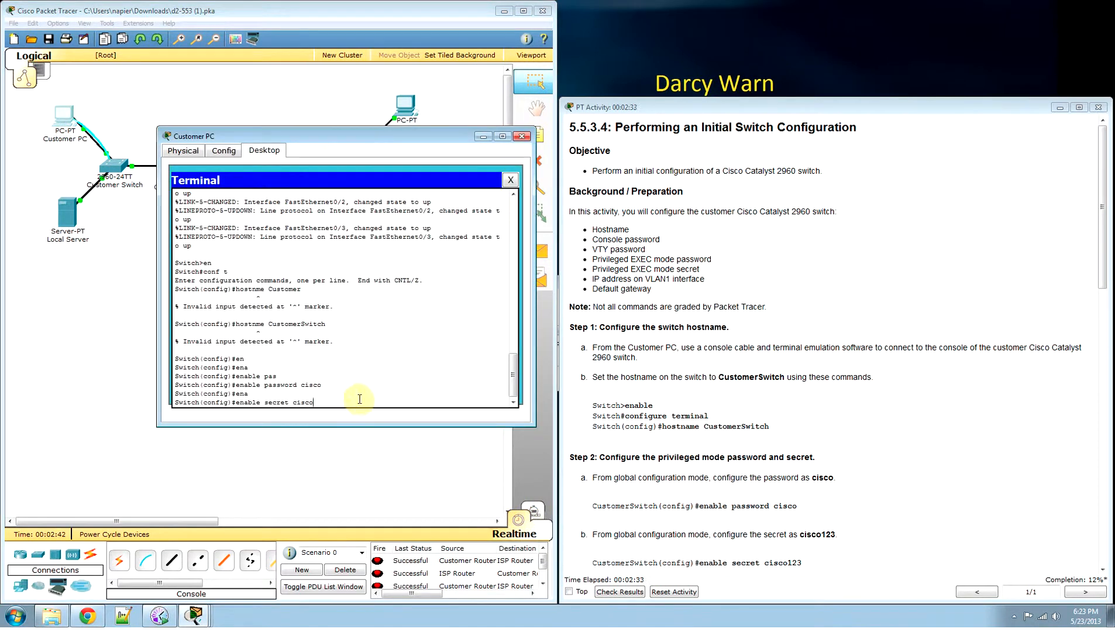
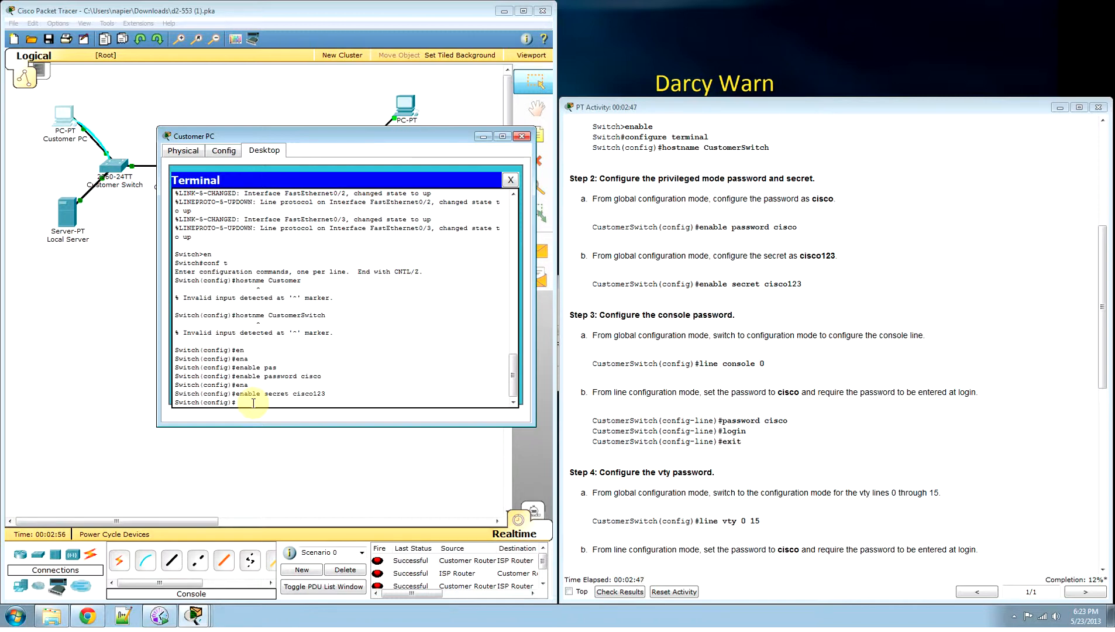
{"action": "type", "text": "line console"}
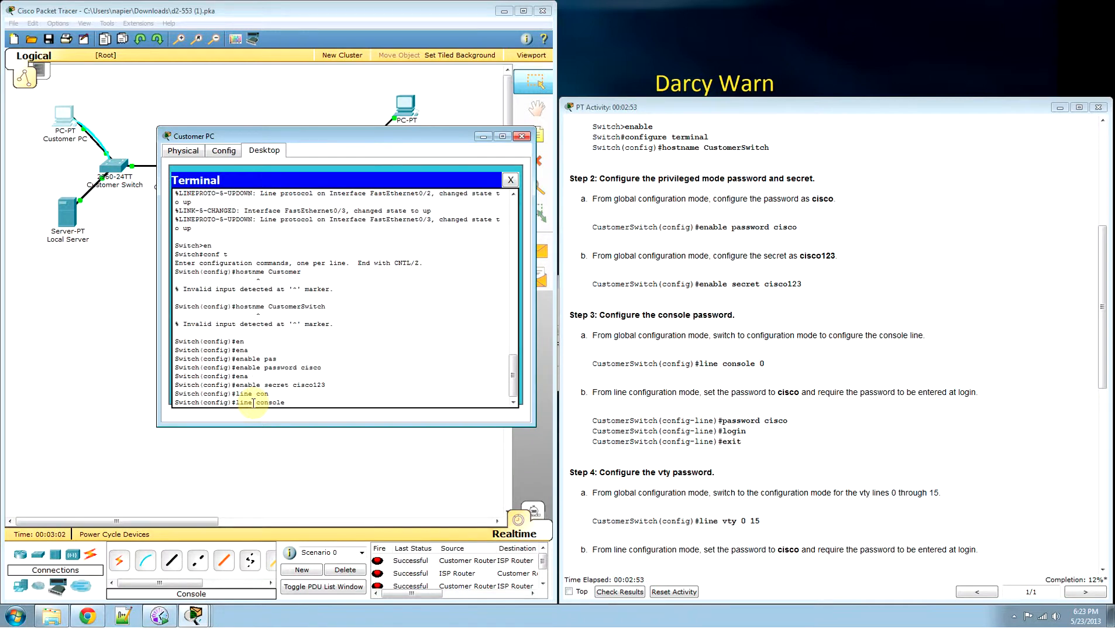
{"action": "type", "text": "0"}
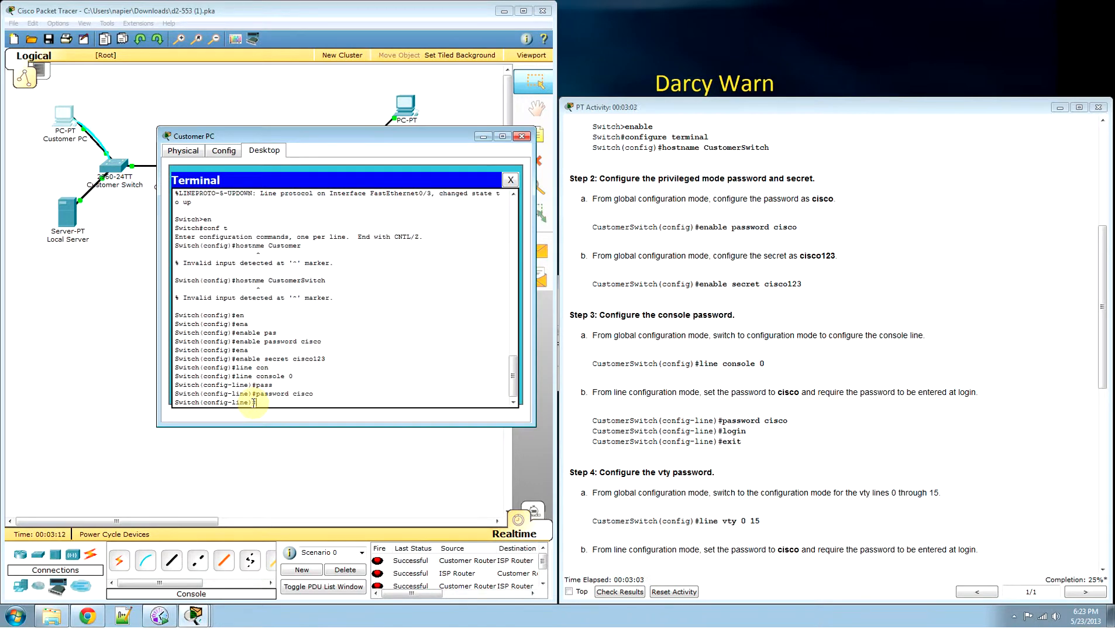
{"action": "type", "text": "login"}
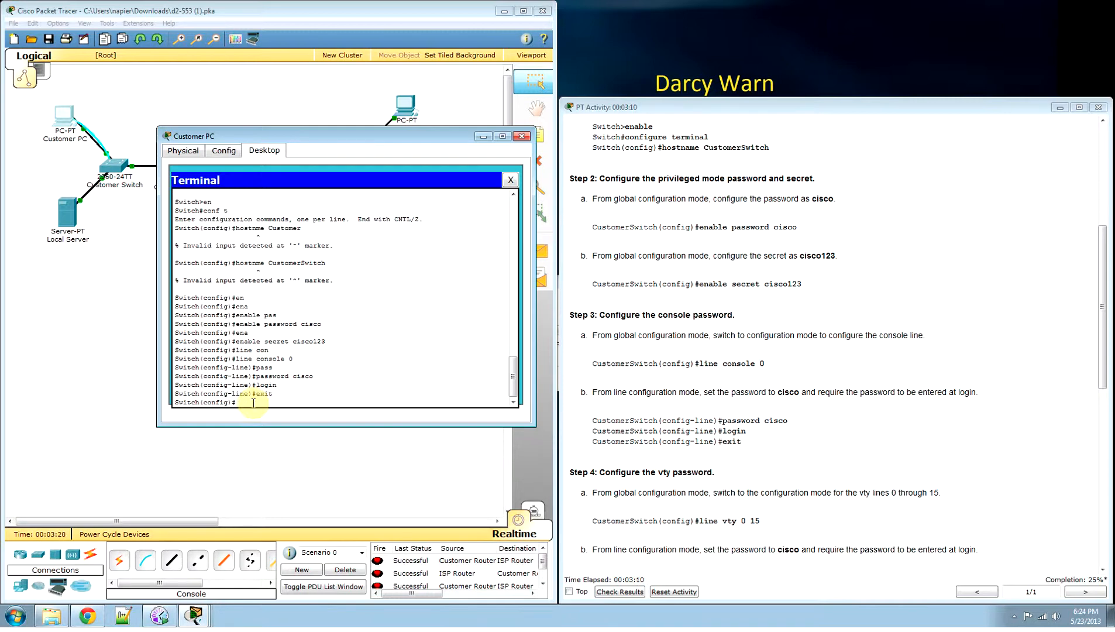
{"action": "type", "text": "line"}
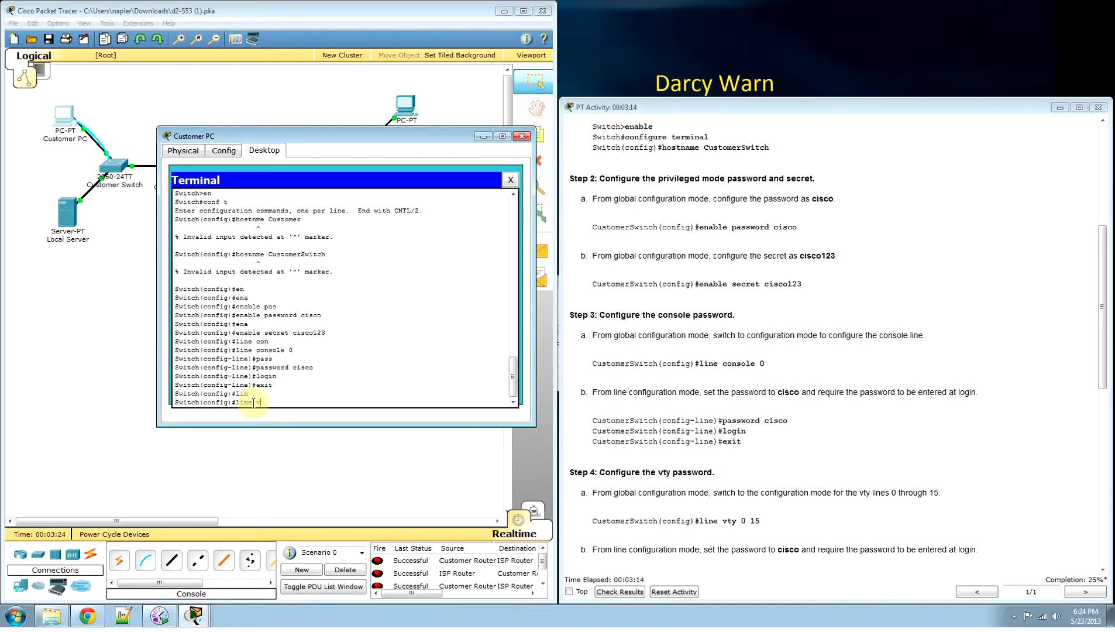
{"action": "type", "text": "vty 0 15"}
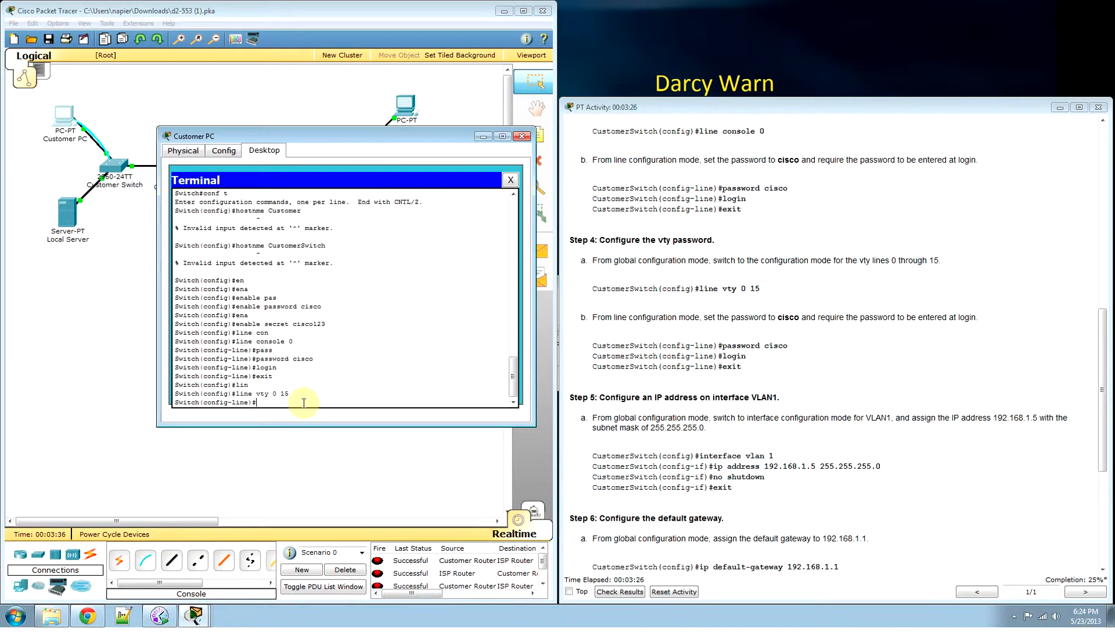
{"action": "type", "text": "password"}
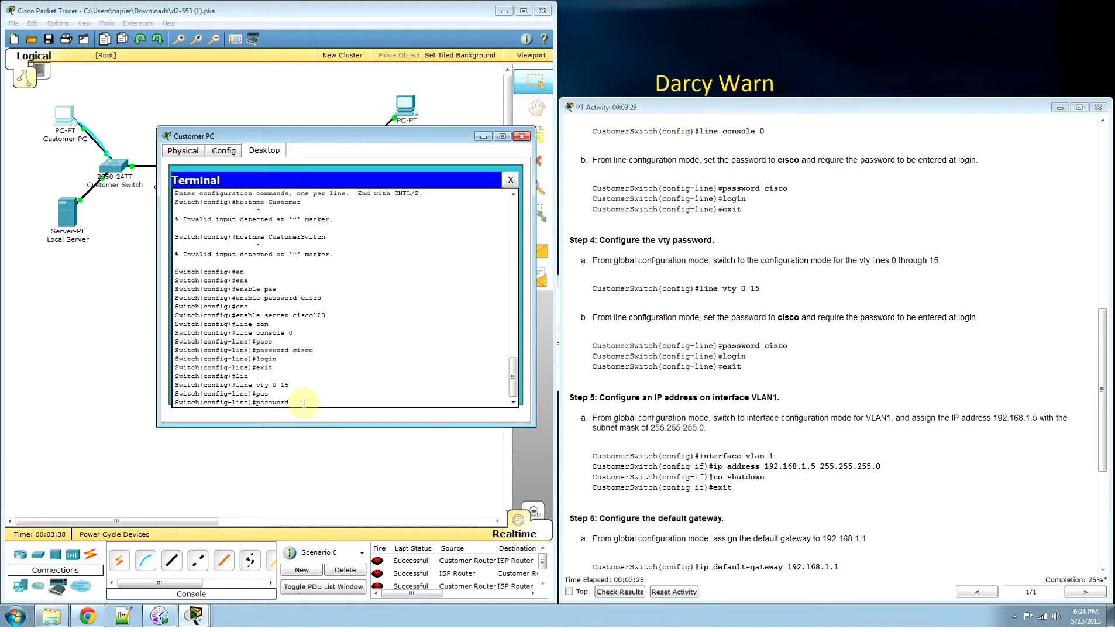
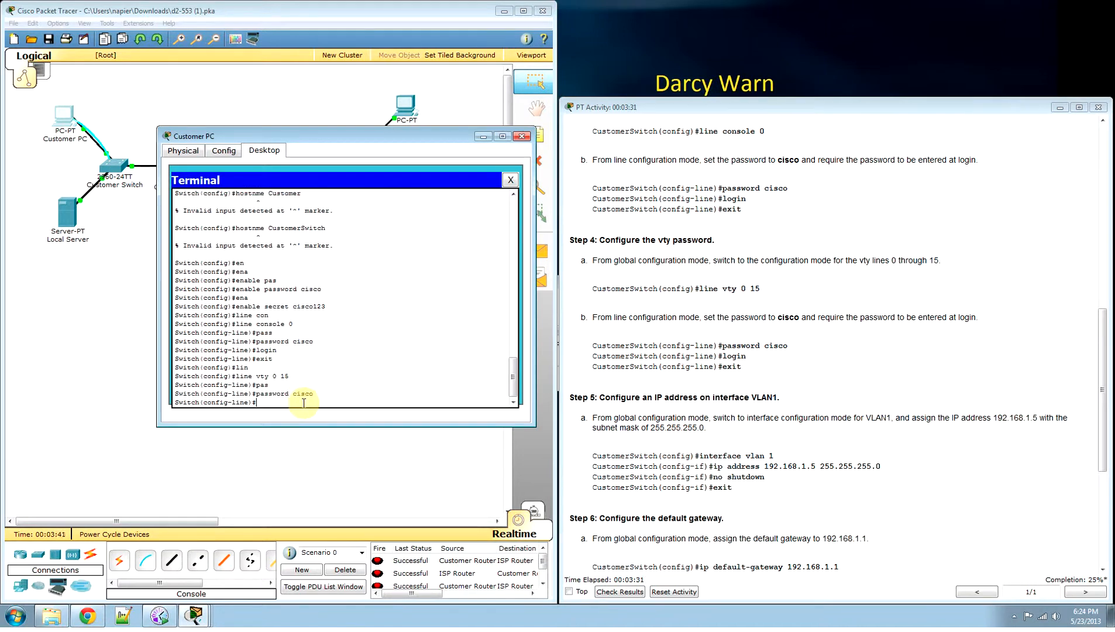
{"action": "type", "text": "login"}
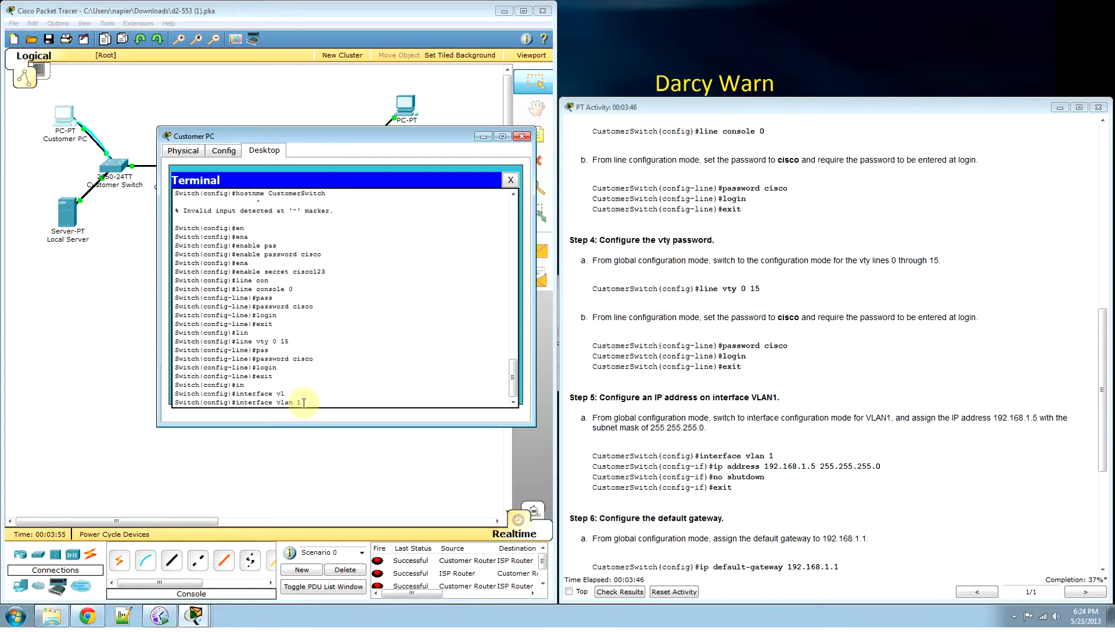
Give interface VLAN 1 address 192.168.1.5 255.255.255.0 and bring it up with no shutdown.
{"action": "type", "text": "ip address"}
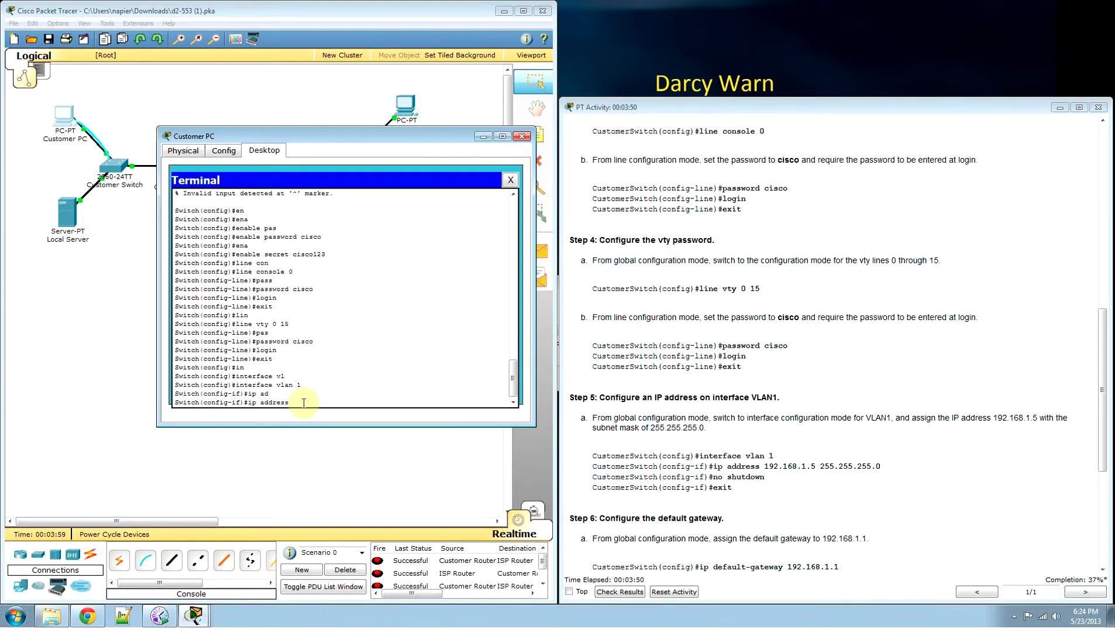
{"action": "type", "text": "192"}
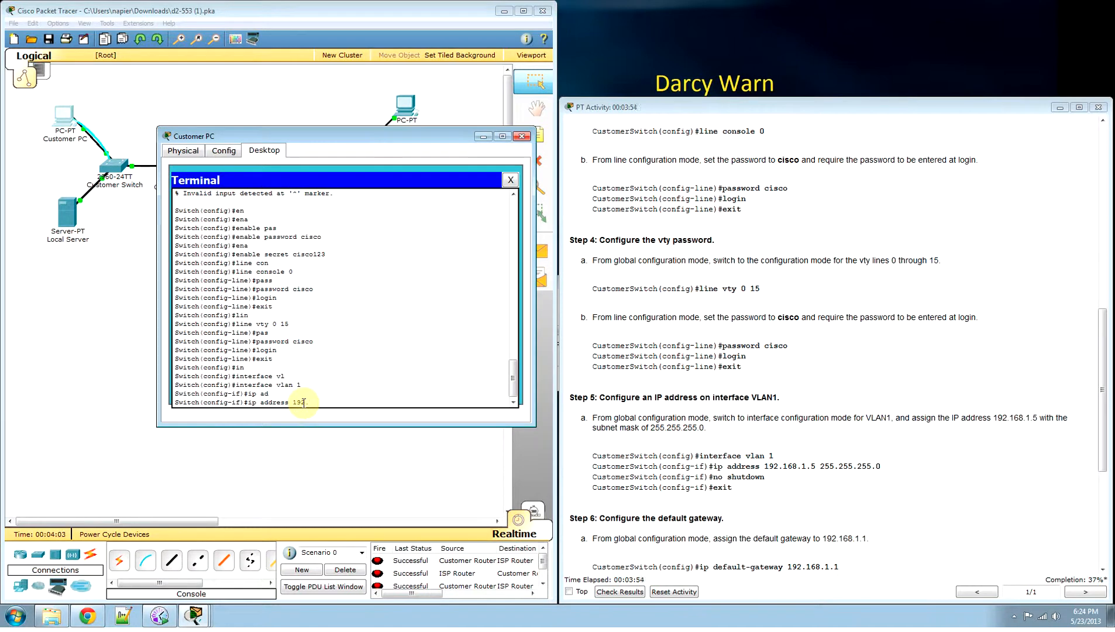
{"action": "type", "text": ".168"}
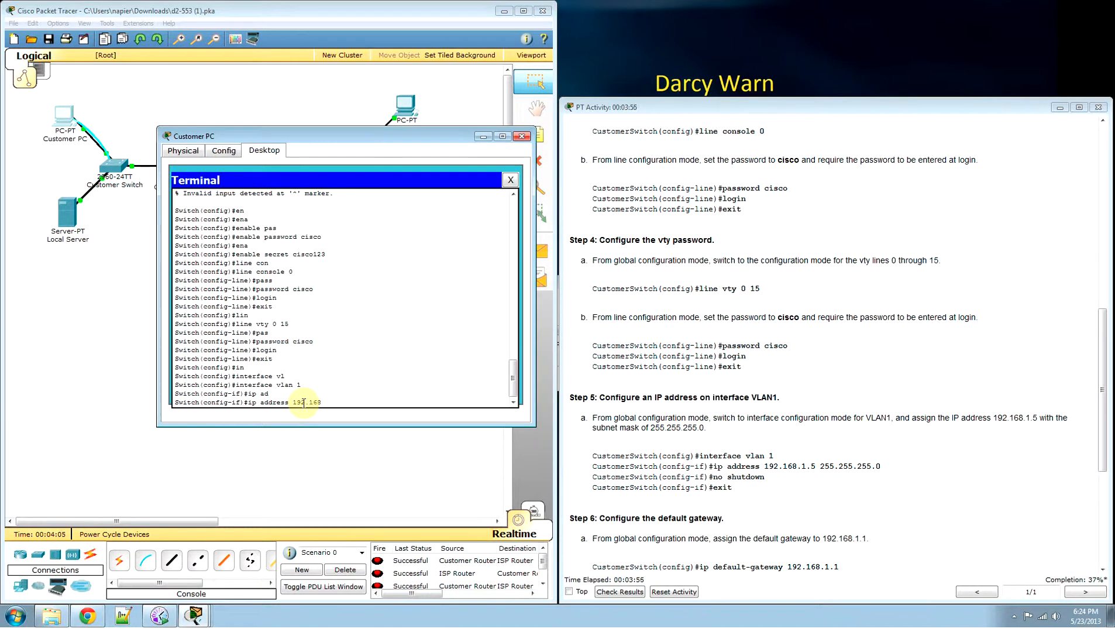
{"action": "type", "text": ".1.5"}
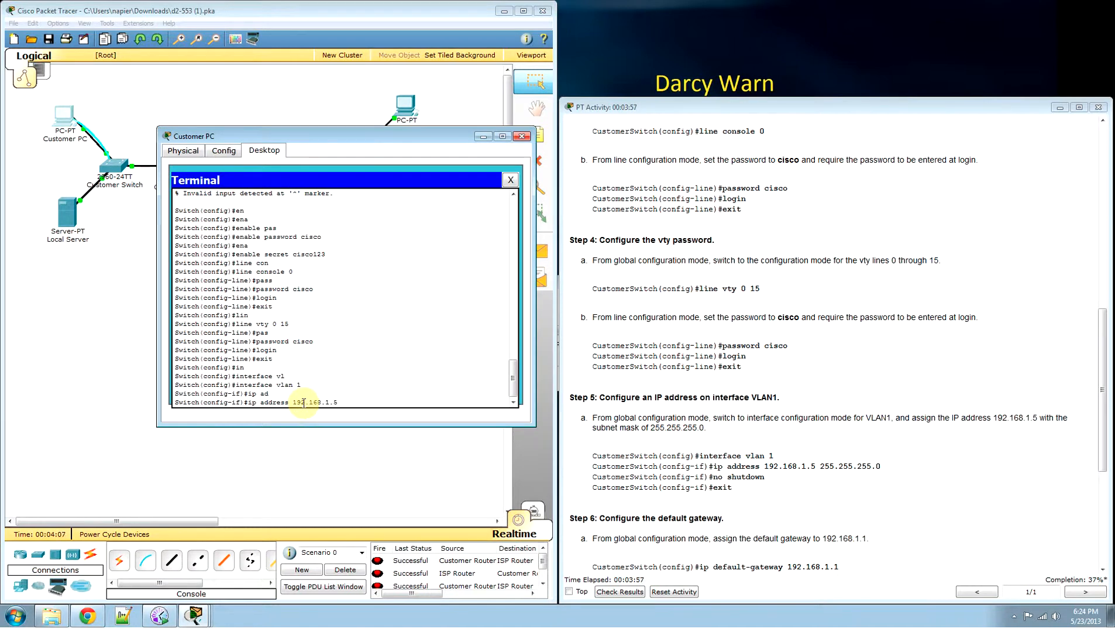
{"action": "type", "text": "255."}
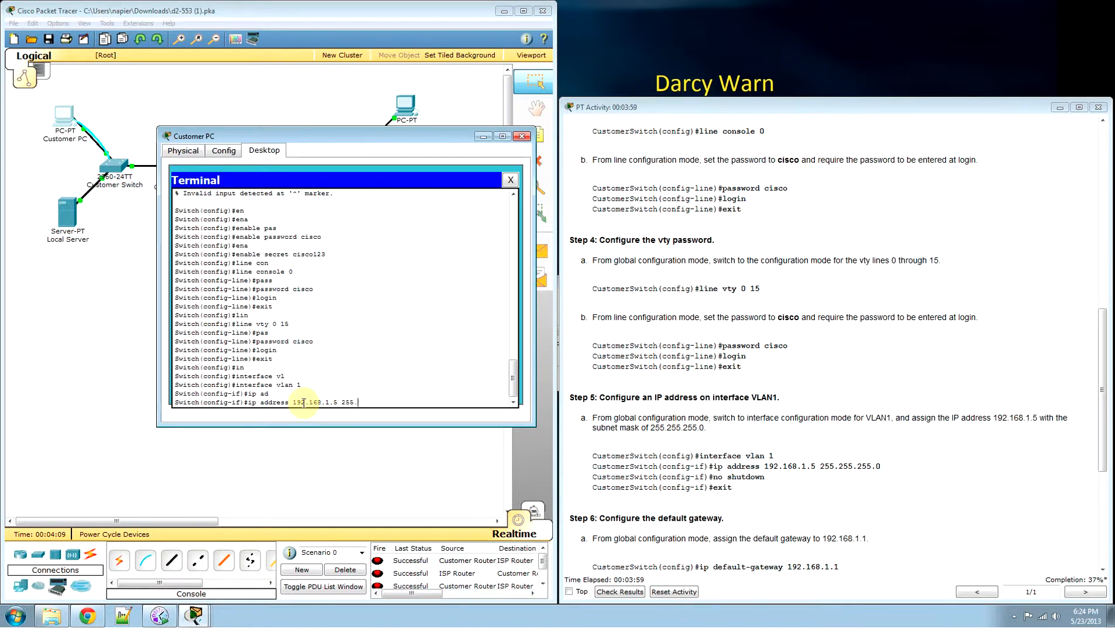
{"action": "type", "text": "255.255.0"}
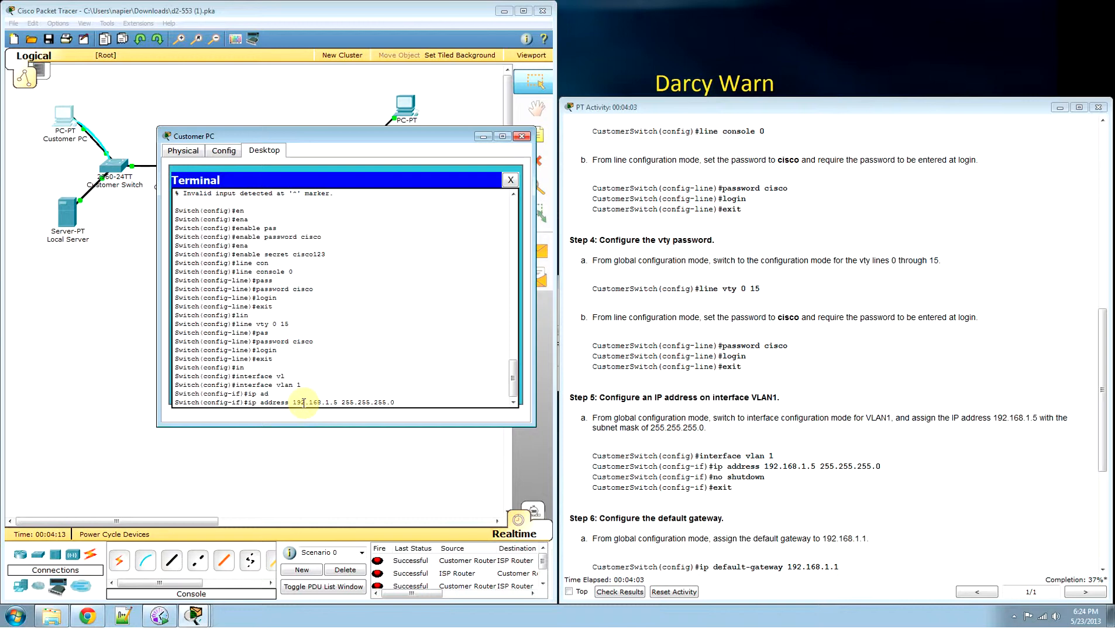
{"action": "type", "text": "nfig-if)#no shutdown"}
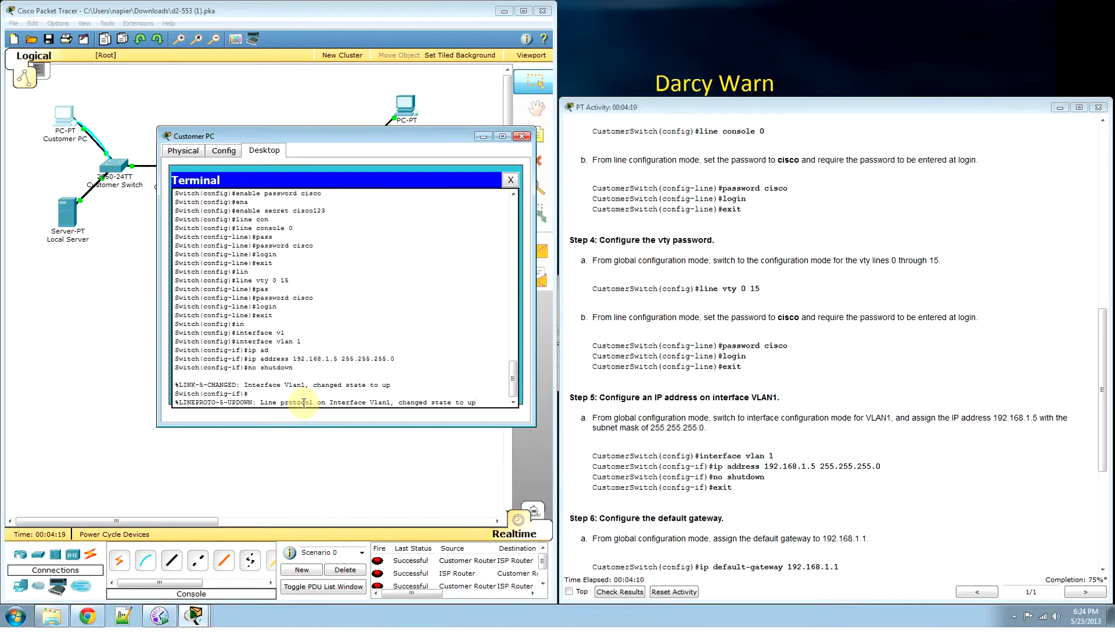
{"action": "type", "text": "exit"}
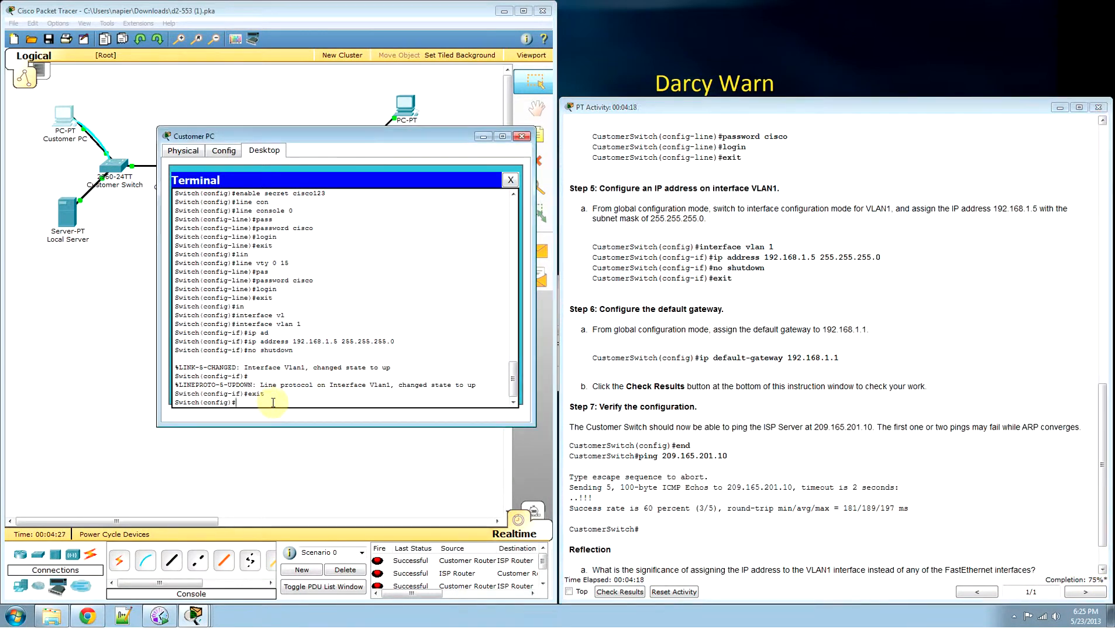
Enter ip default-gateway 192.168.1.1 and end configuration mode.
{"action": "type", "text": "ip default-gateway"}
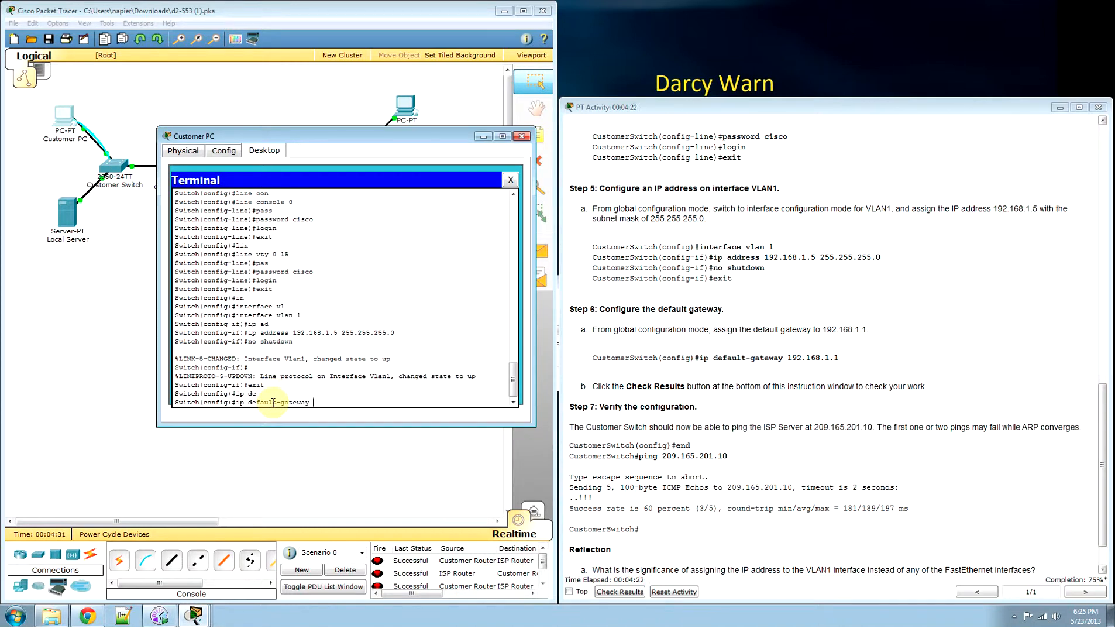
{"action": "type", "text": "1"}
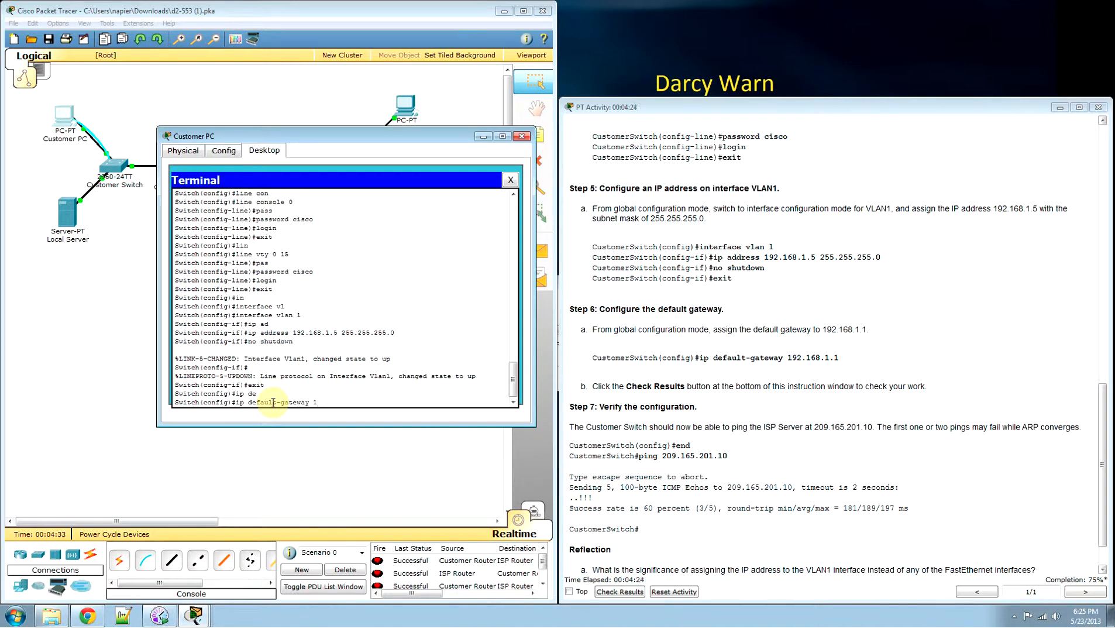
{"action": "type", "text": "192.168.1.1"}
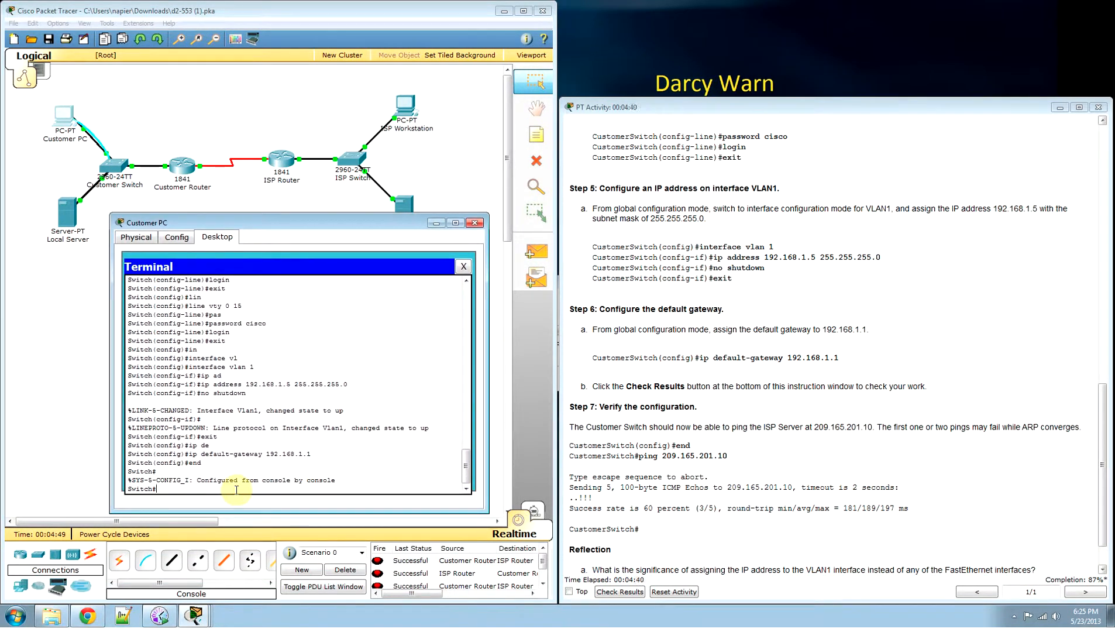
Ping 209.165.201.10 from the switch, receiving 4 of 5 replies.
{"action": "type", "text": "ping"}
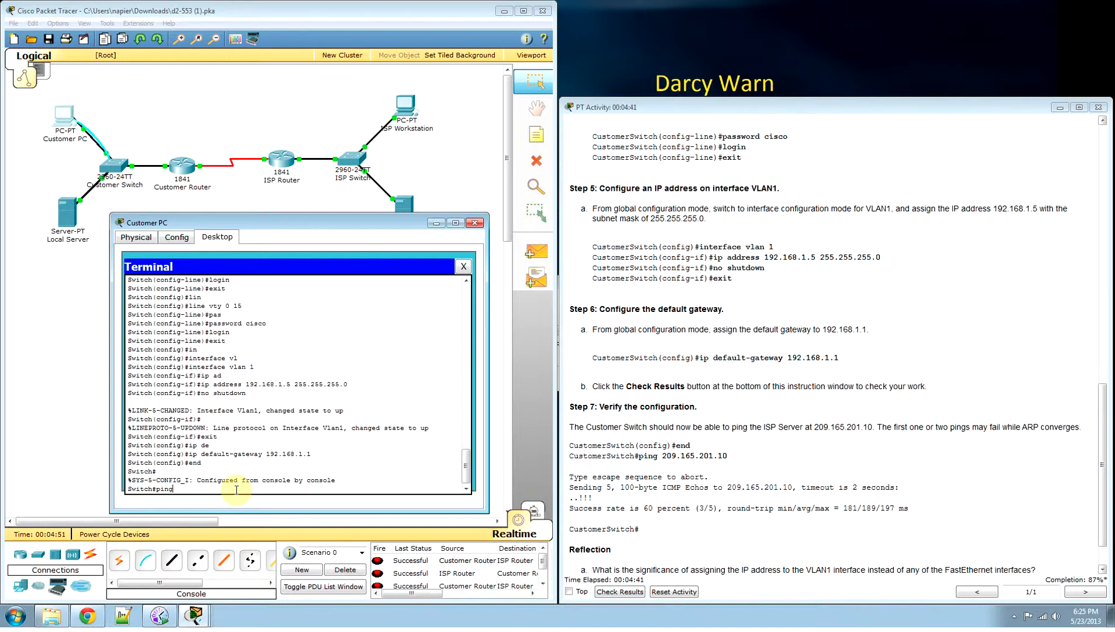
{"action": "type", "text": "209.165.201.10"}
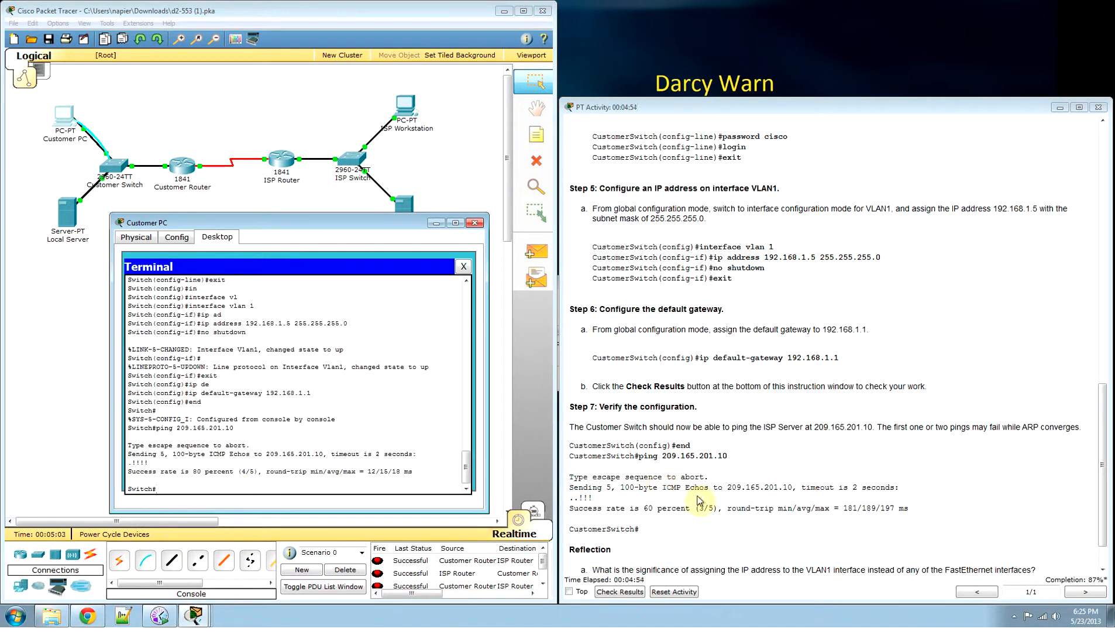
{"action": "scroll", "scroll_direction": "down", "scroll_amount": 3}
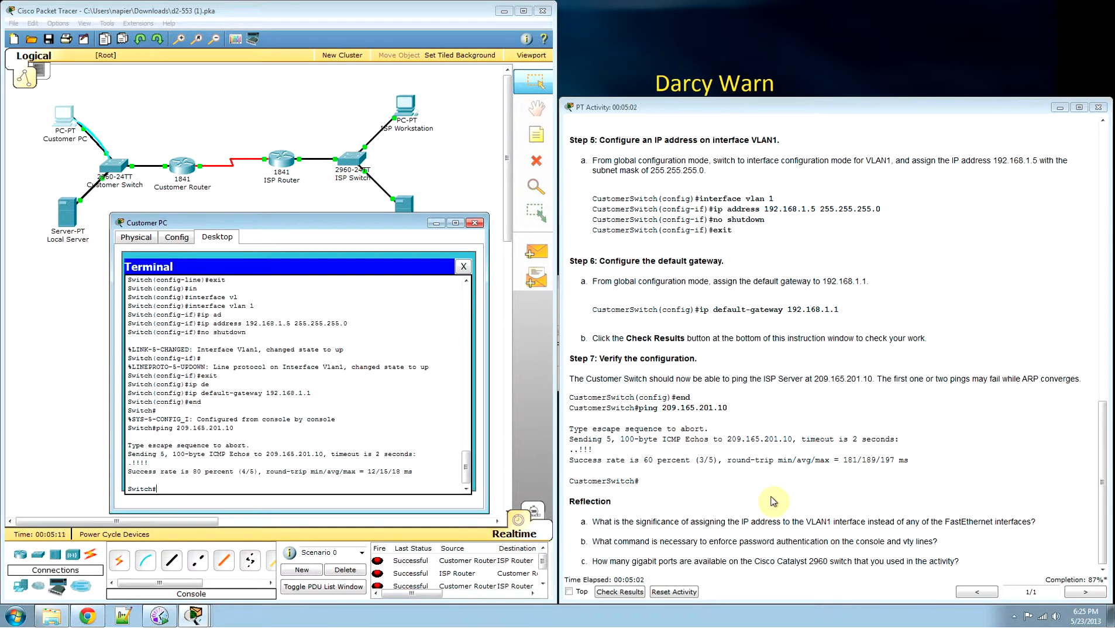
{"action": "mouse_move", "coordinate": [818, 513]}
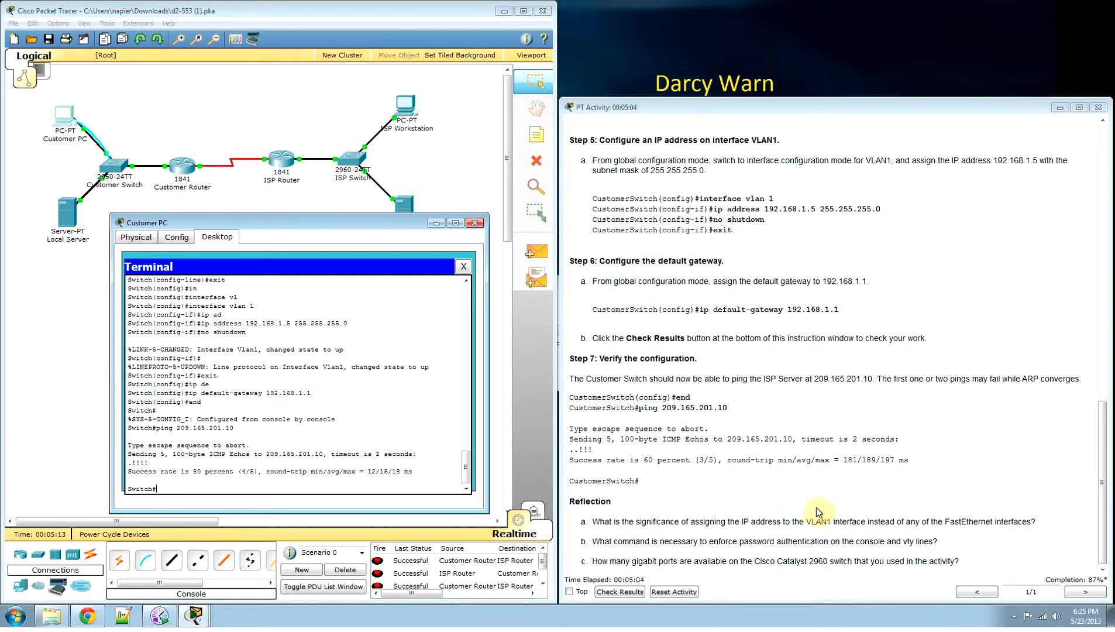
{"action": "mouse_move", "coordinate": [77, 174]}
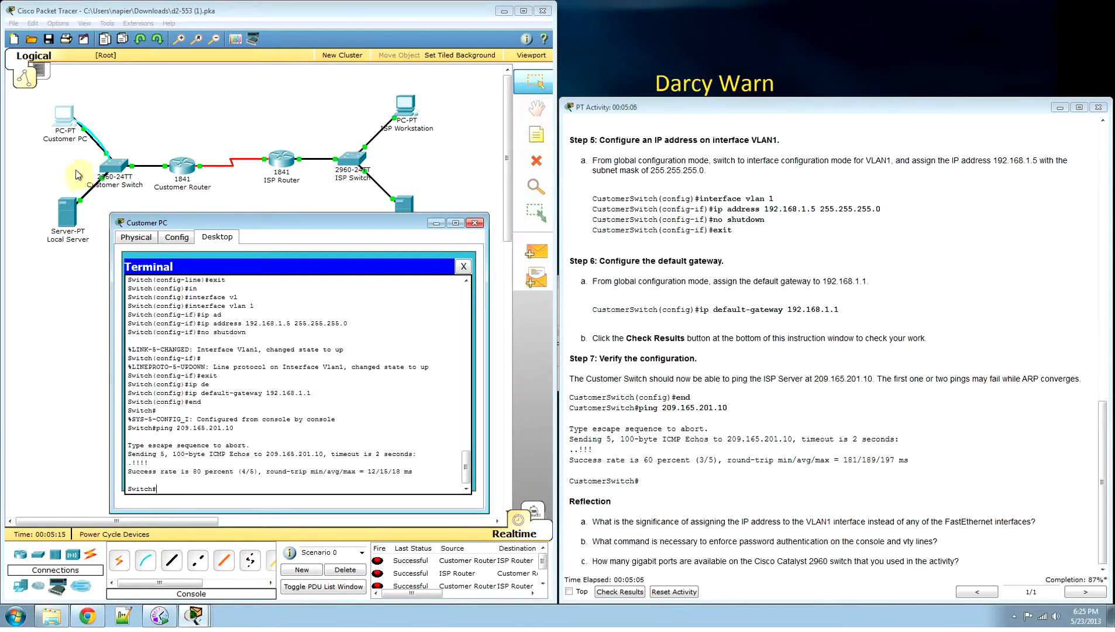